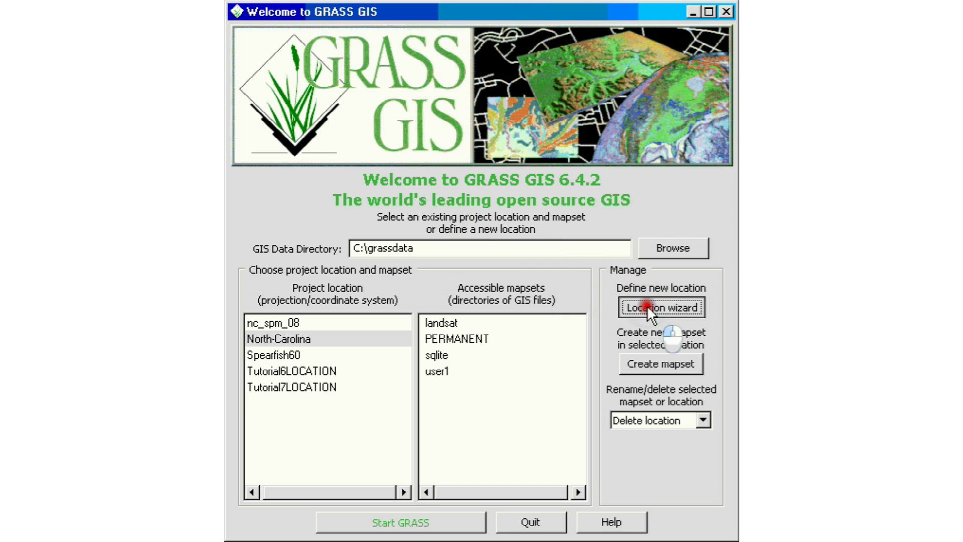
Launch the Location wizard from the GRASS GIS welcome screen
left_click(661, 307)
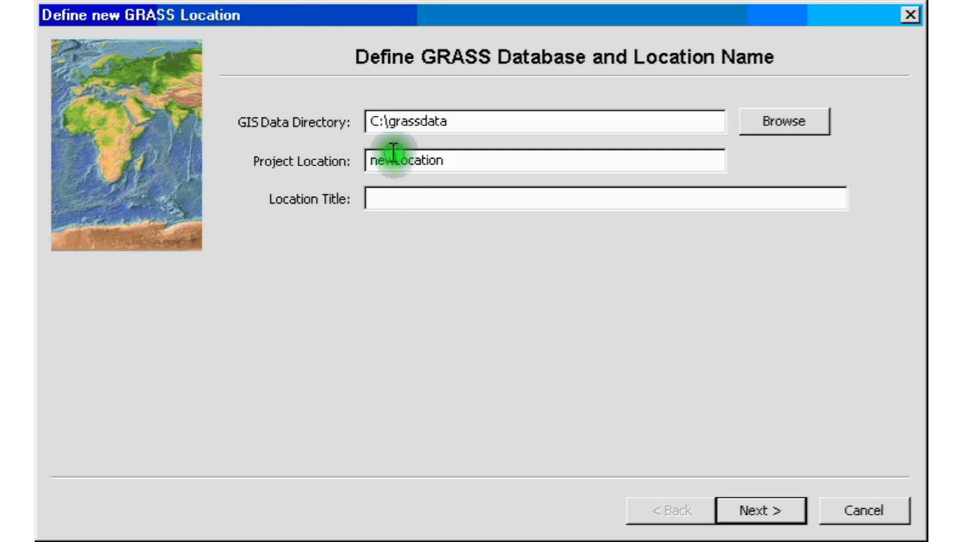
Replace the default project location name with Tutorial8Location
double_click(395, 159)
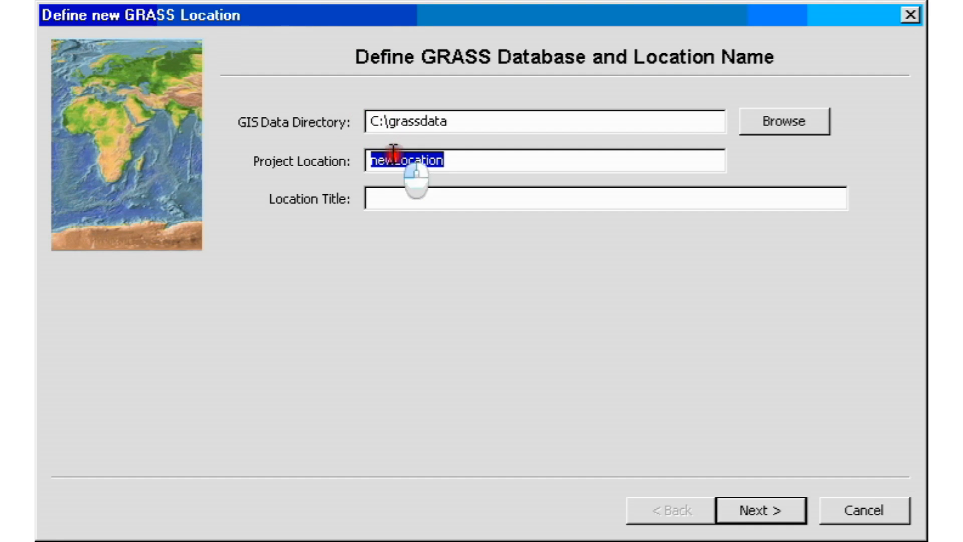
mouse_move(393, 150)
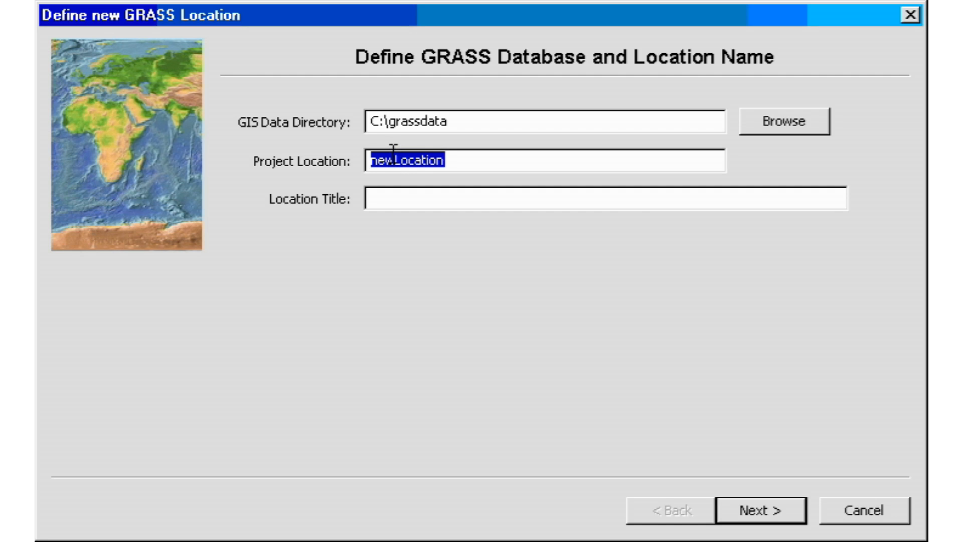
type("TUoti")
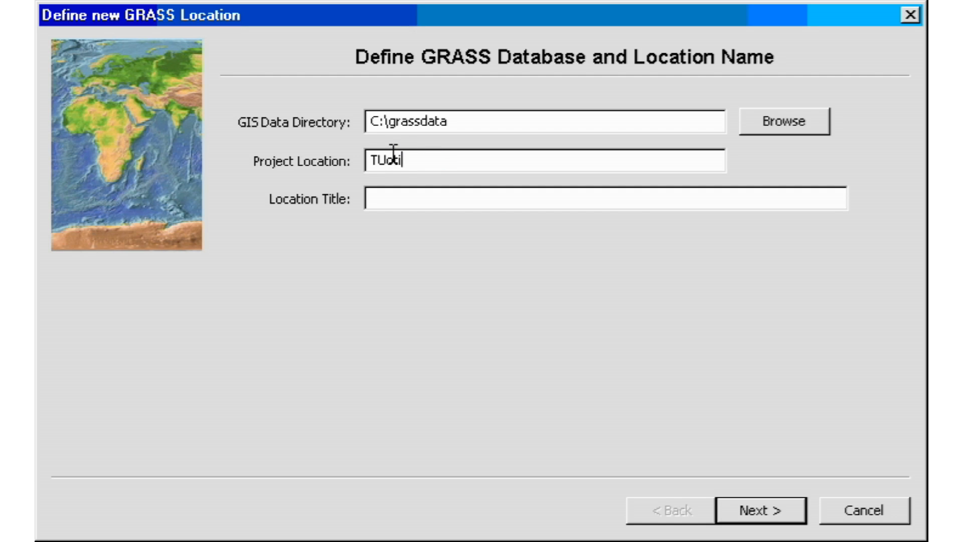
type("Tutorial")
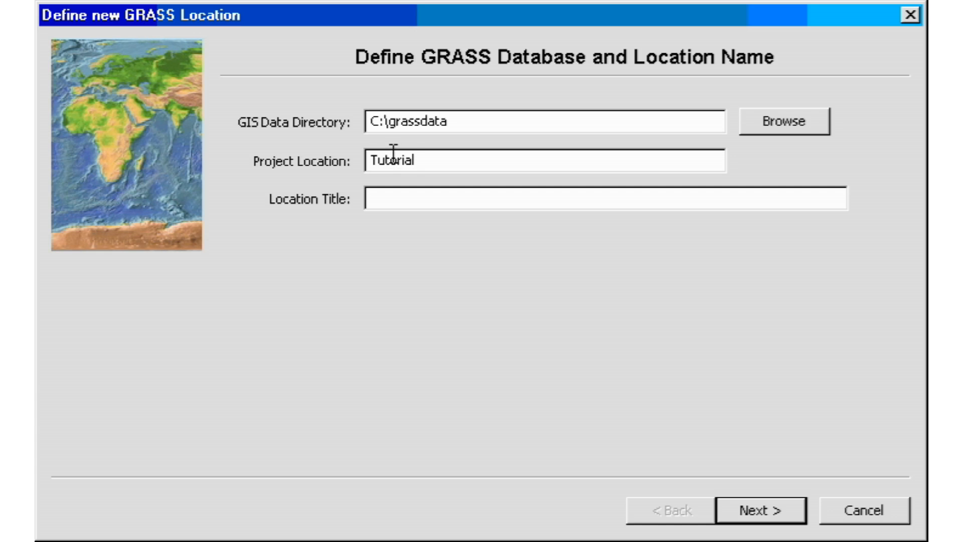
type("8Location")
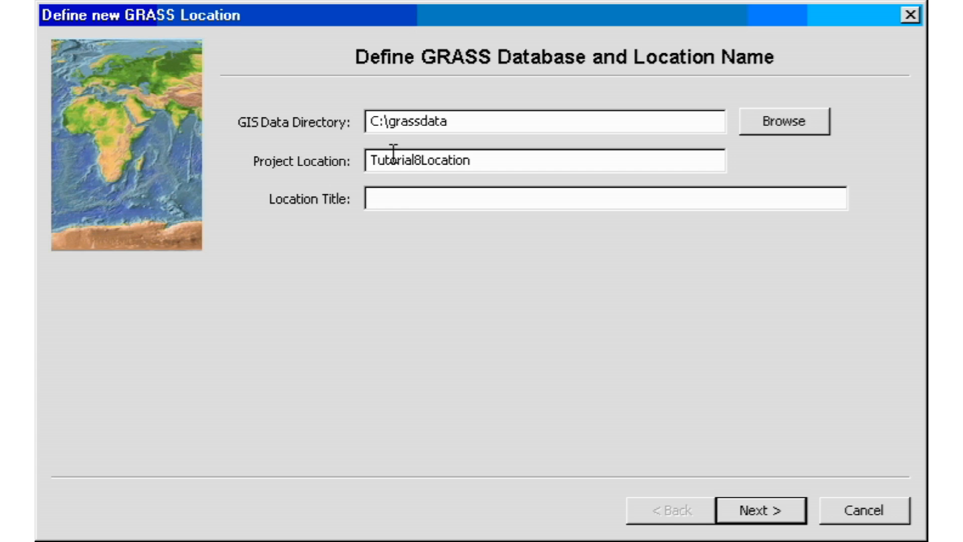
Enter the location title 'This is a tutorial porject North Caroline California (data)'
type("This is a")
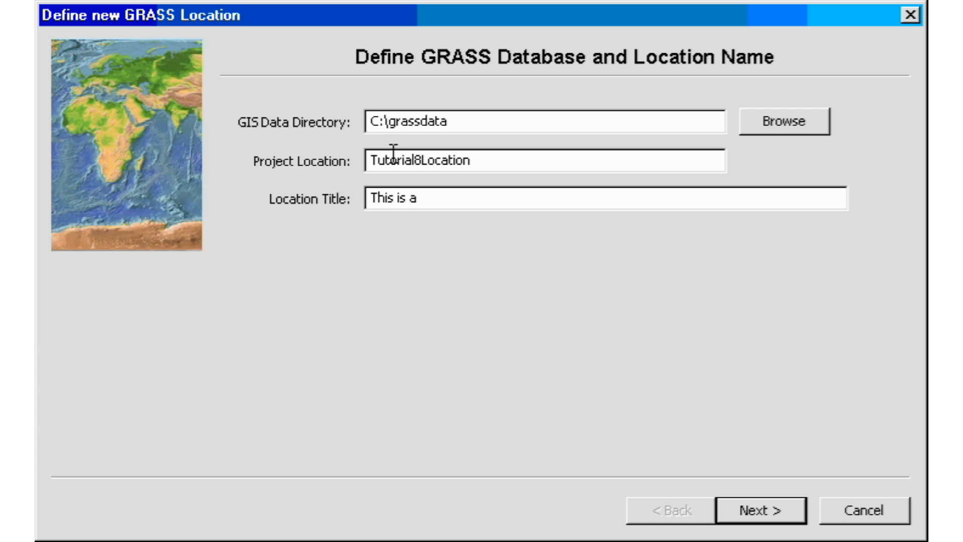
type("tutorial")
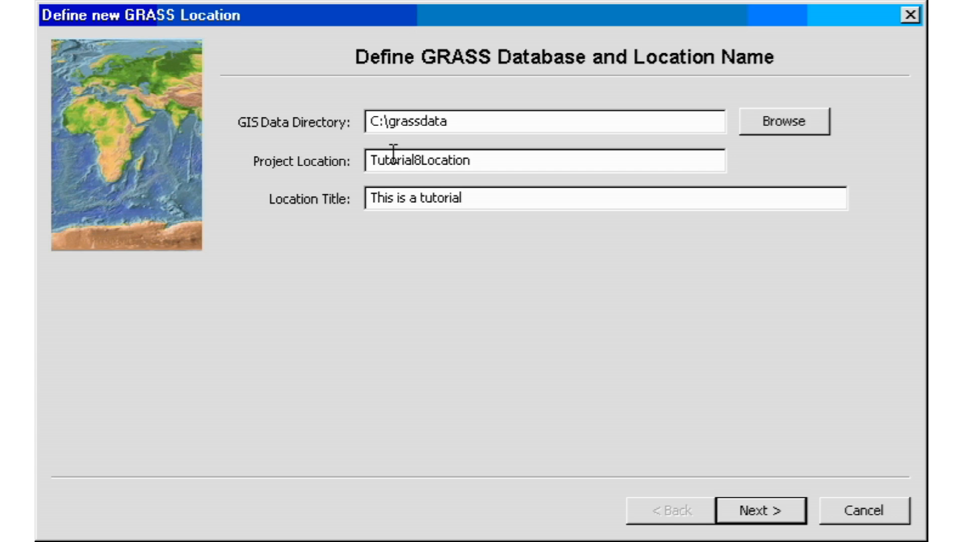
type("porject")
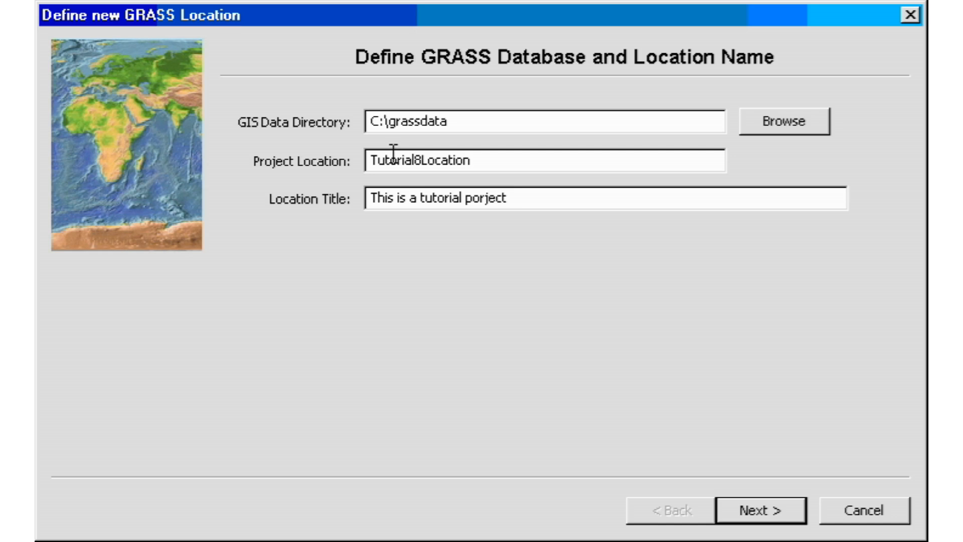
type("North")
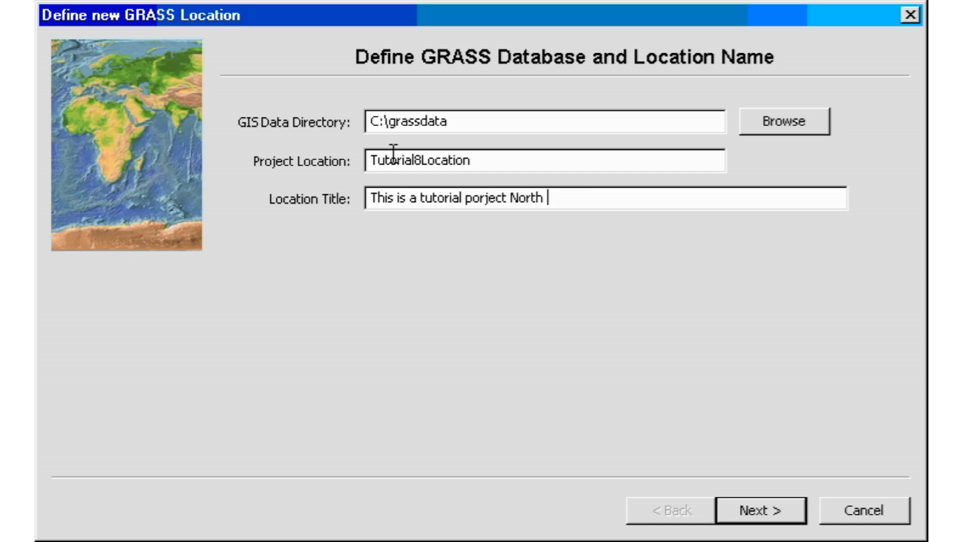
type("Caroline")
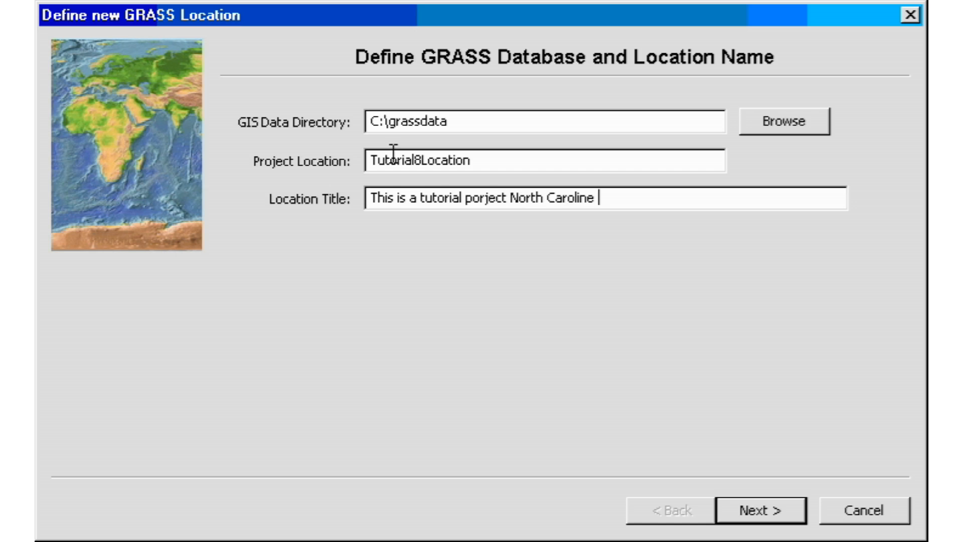
type("Cali")
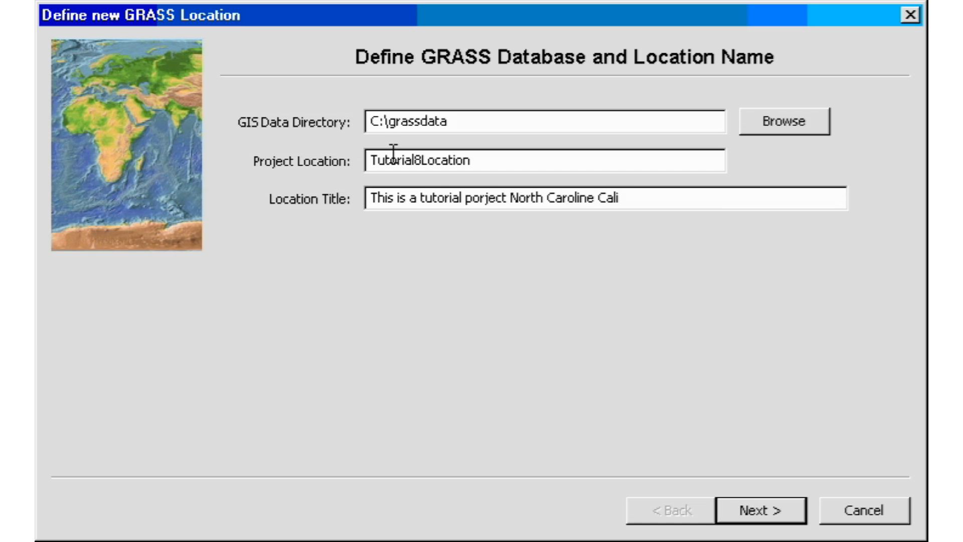
type("fornia")
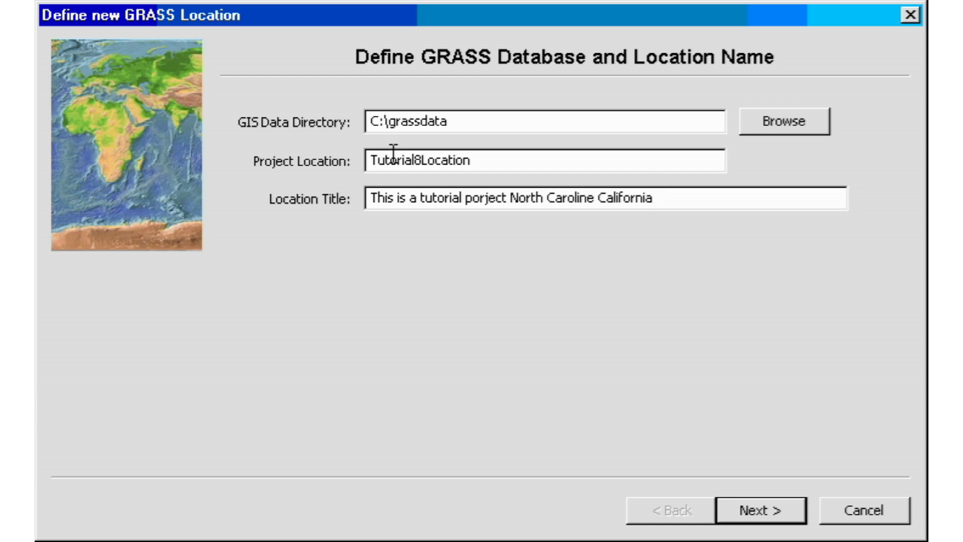
type("(")
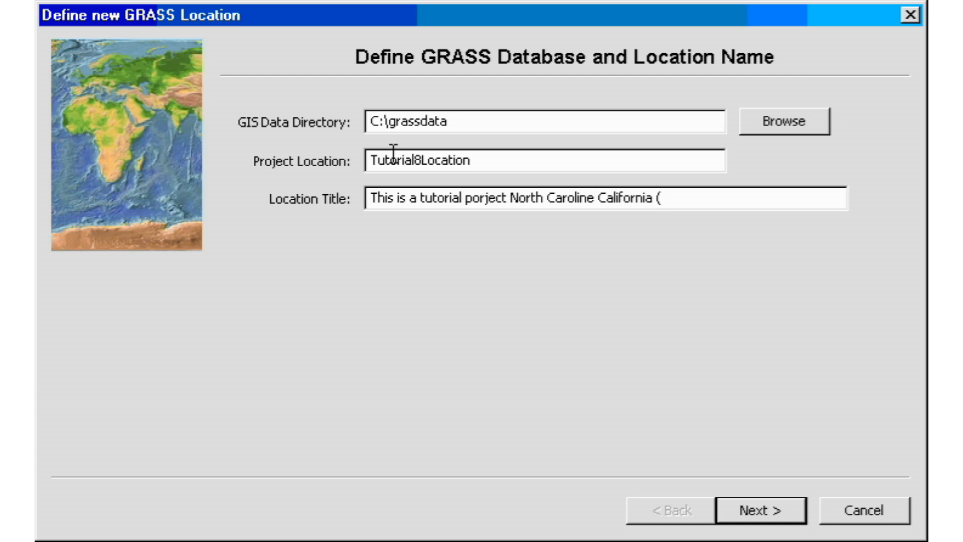
type("jhk")
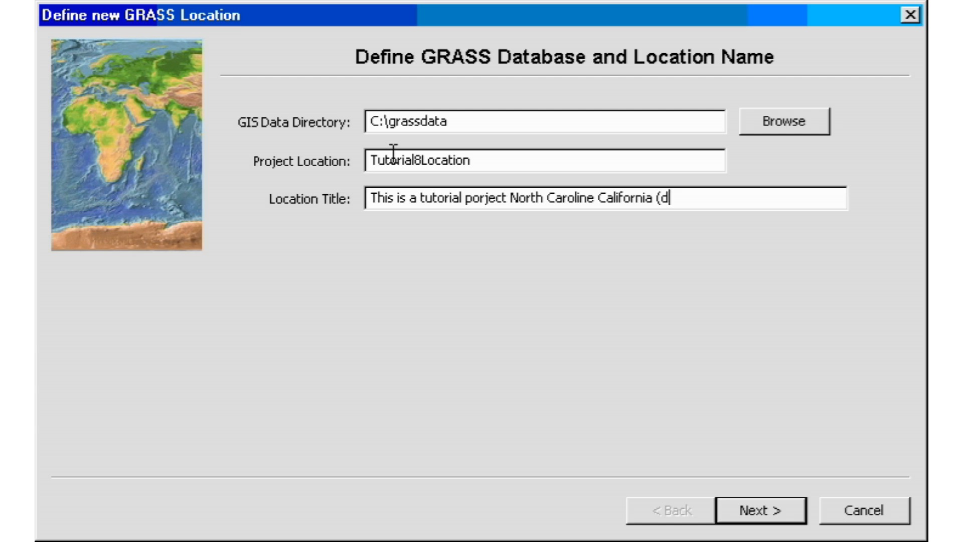
type("ata")
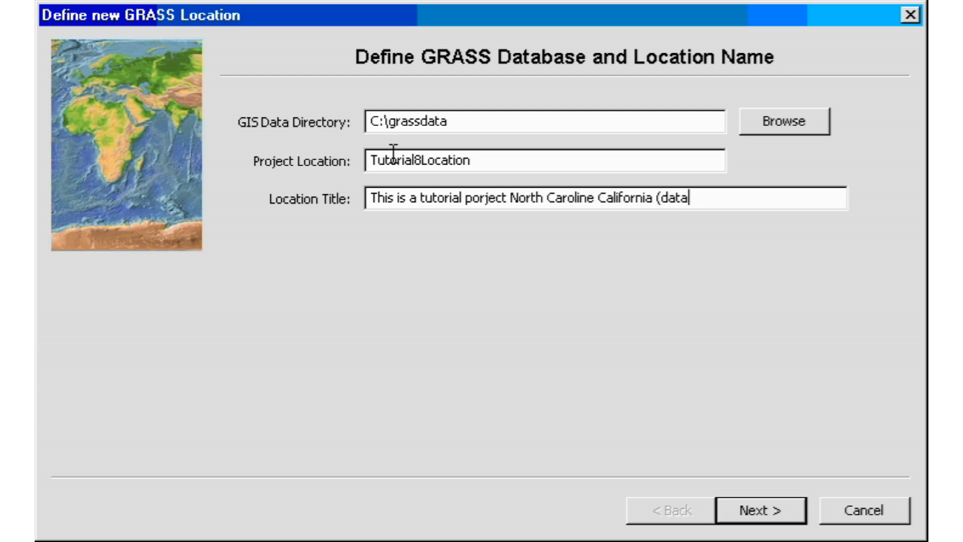
left_click(454, 244)
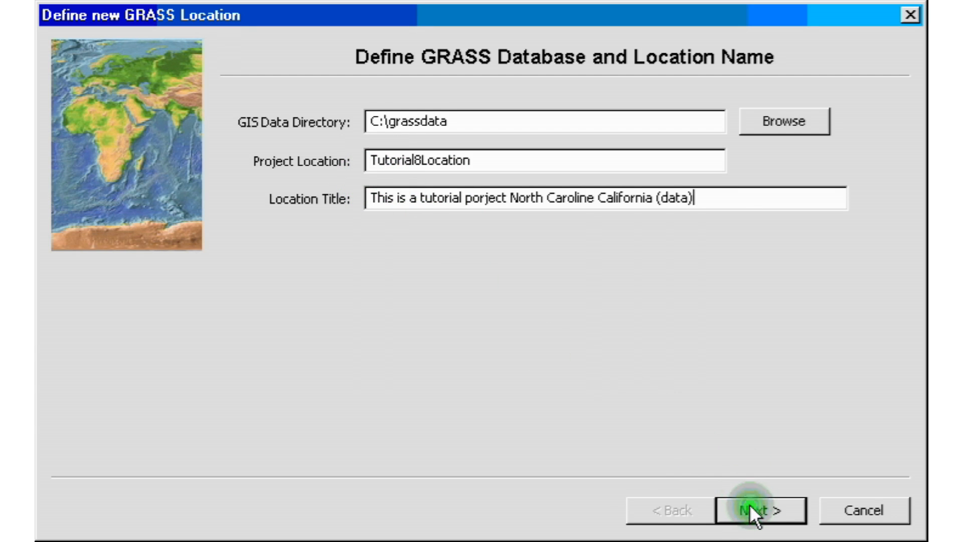
Choose to read projection and datum terms from a georeferenced data file
left_click(748, 510)
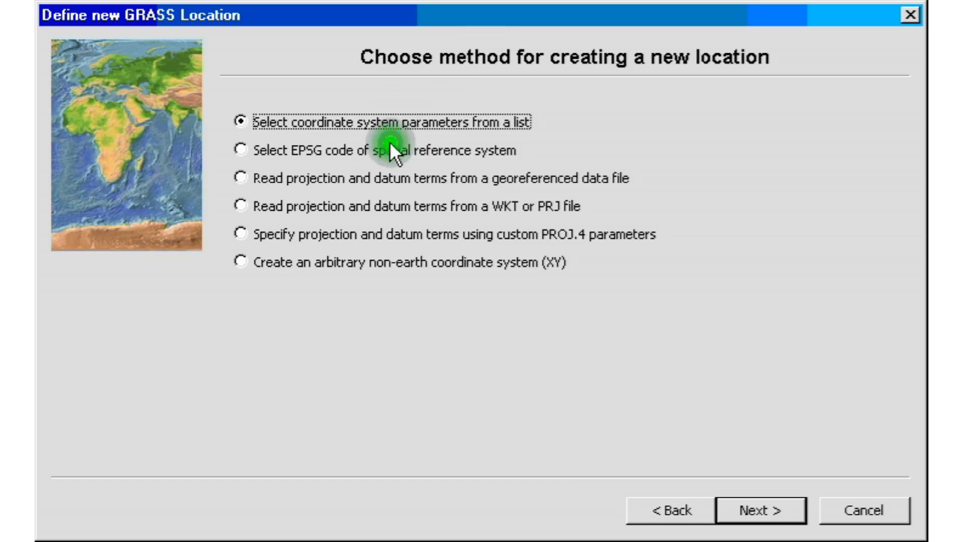
mouse_move(294, 184)
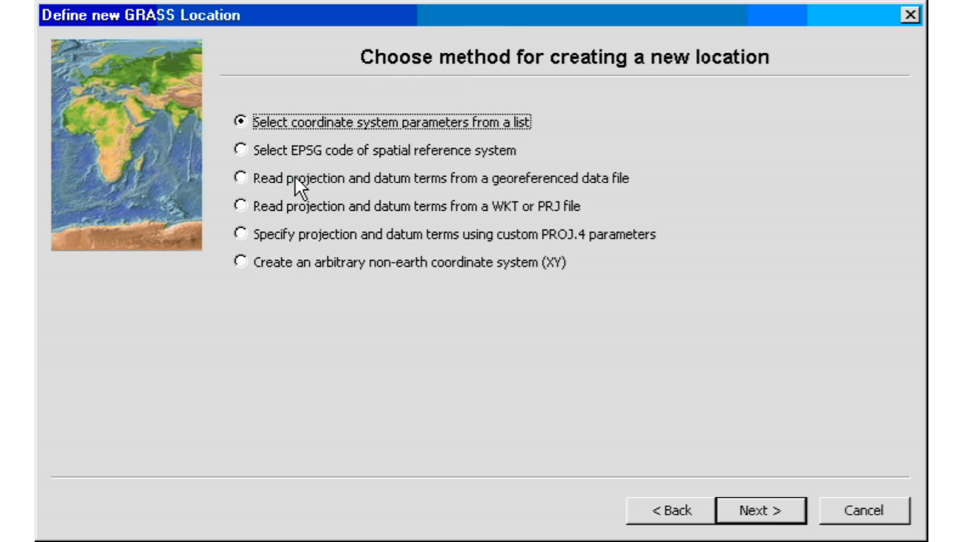
left_click(237, 178)
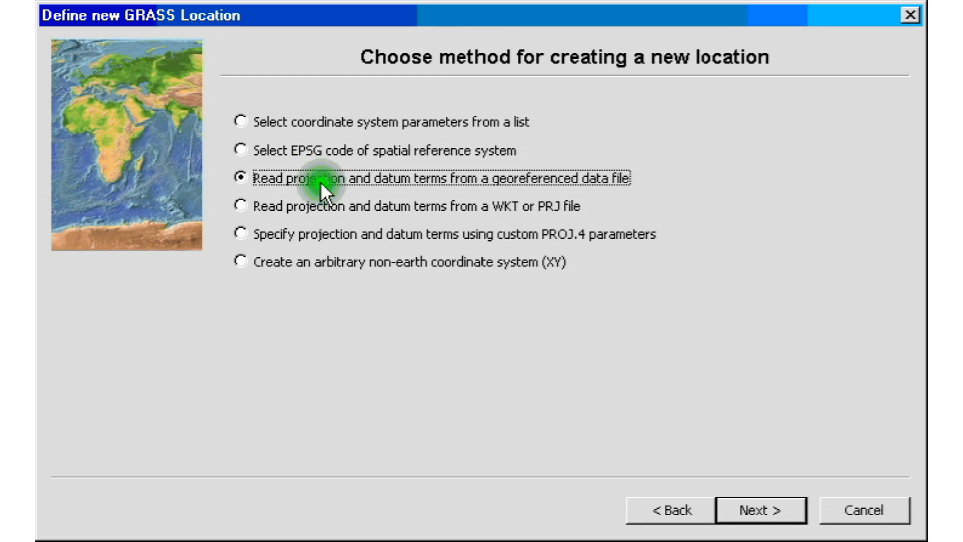
mouse_move(473, 184)
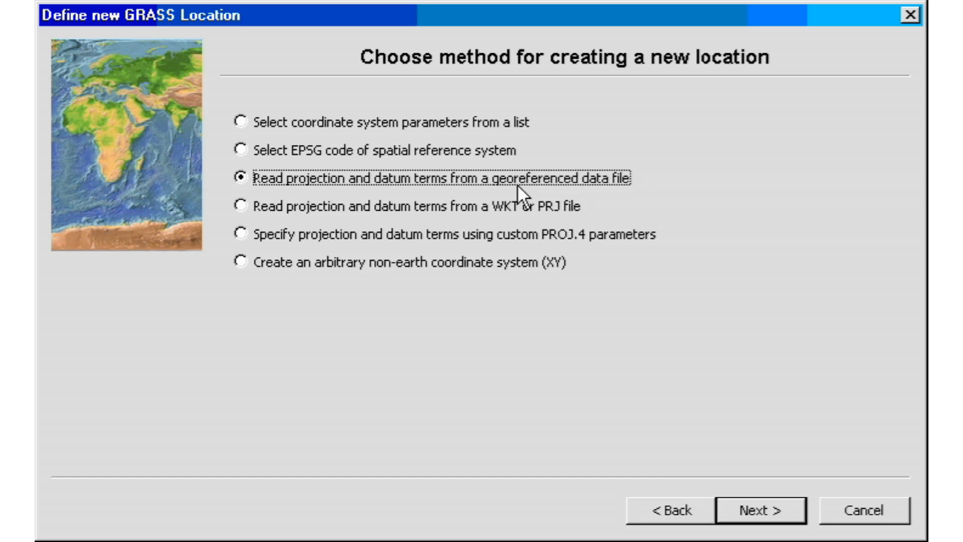
left_click(628, 439)
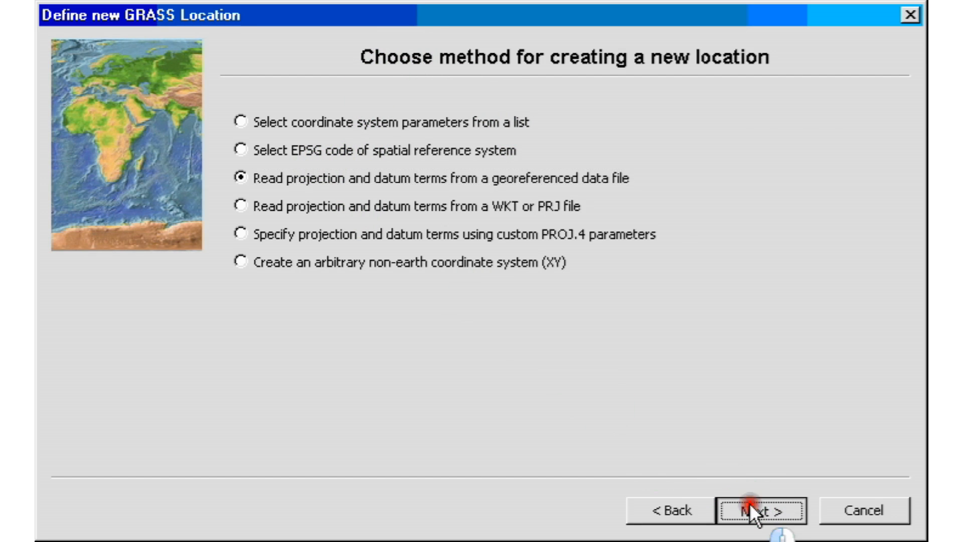
Advance to the georeferenced-file page and start browsing for the file
left_click(756, 509)
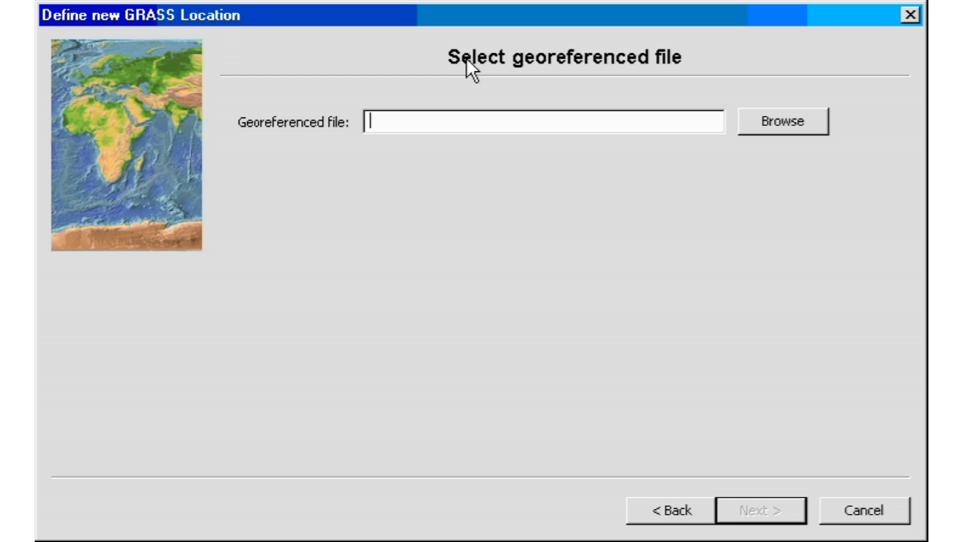
left_click(724, 145)
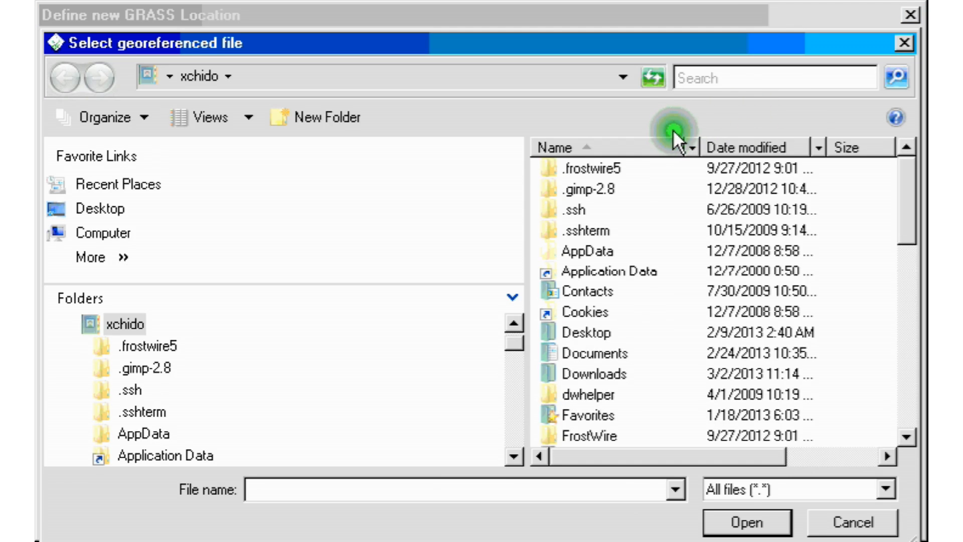
Select C:\GRASS_Downloads\gdc.shp as the georeferenced file
left_click(102, 233)
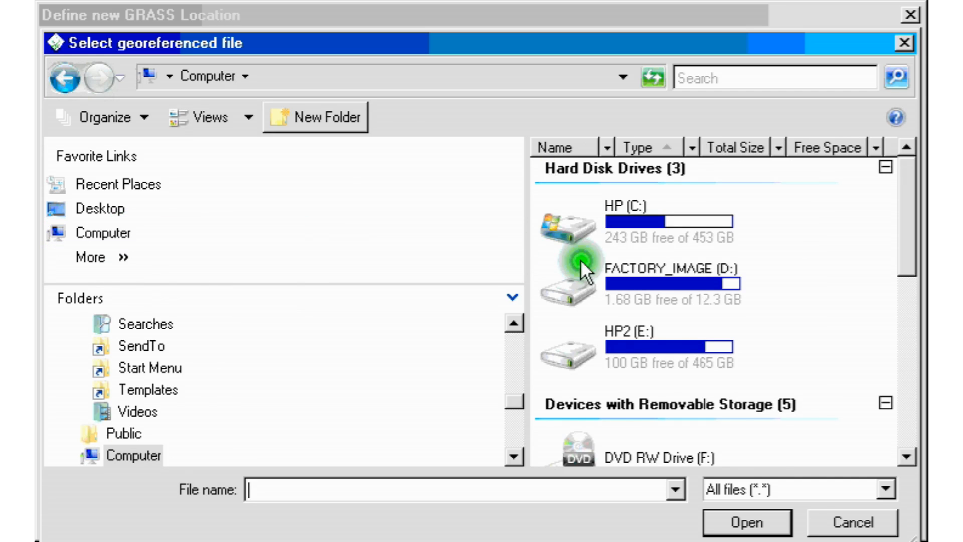
double_click(644, 349)
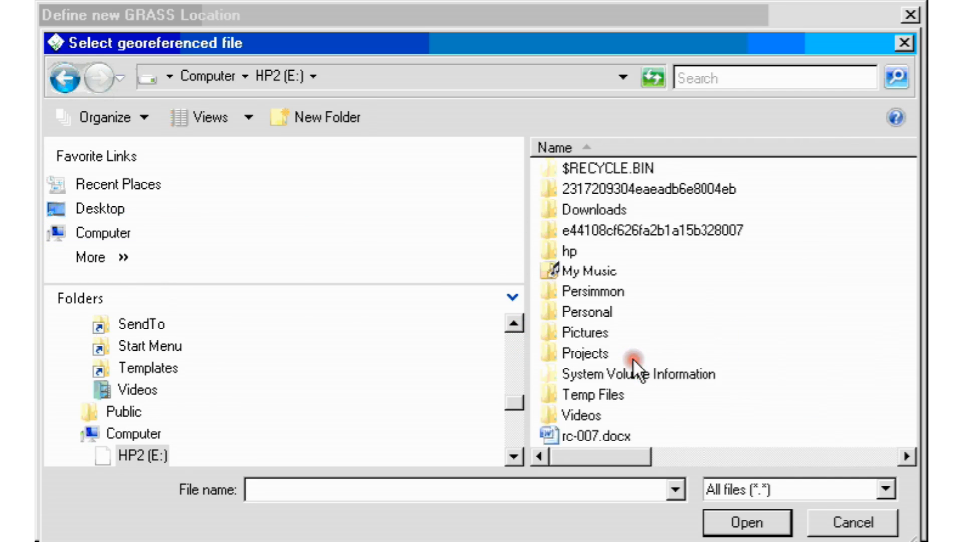
left_click(590, 271)
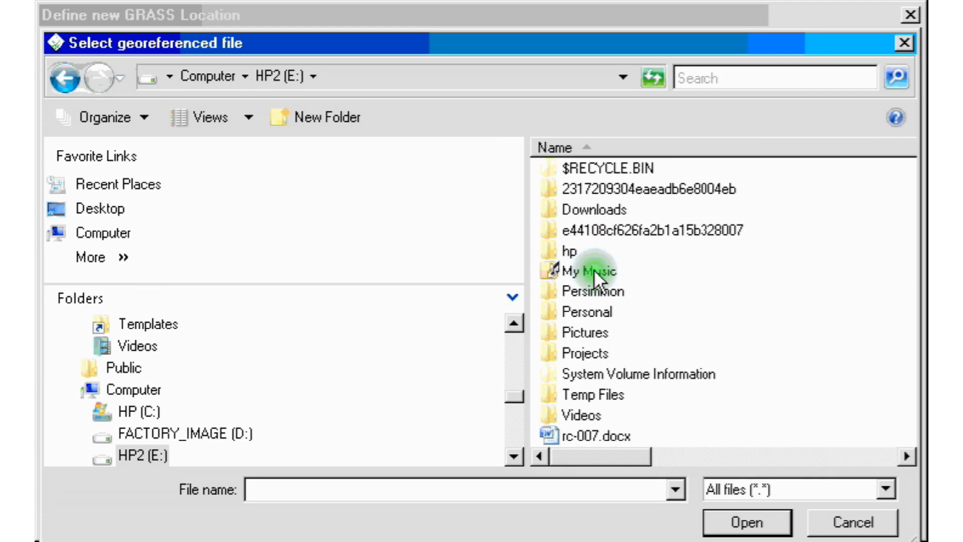
left_click(102, 232)
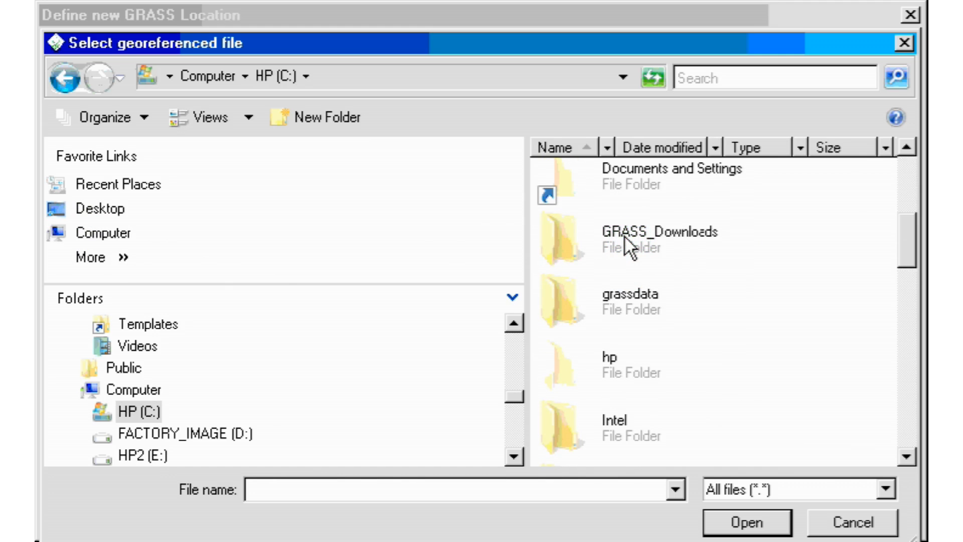
double_click(657, 231)
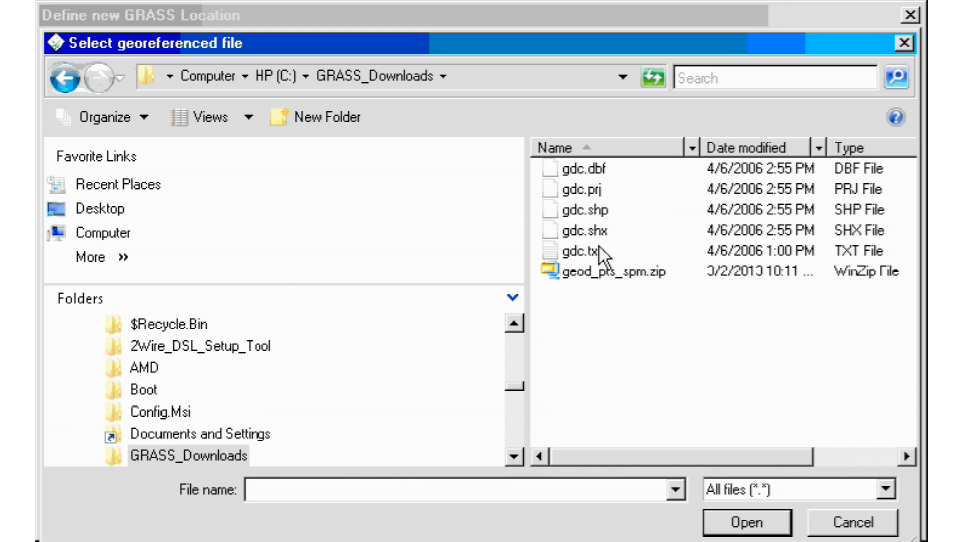
mouse_move(581, 222)
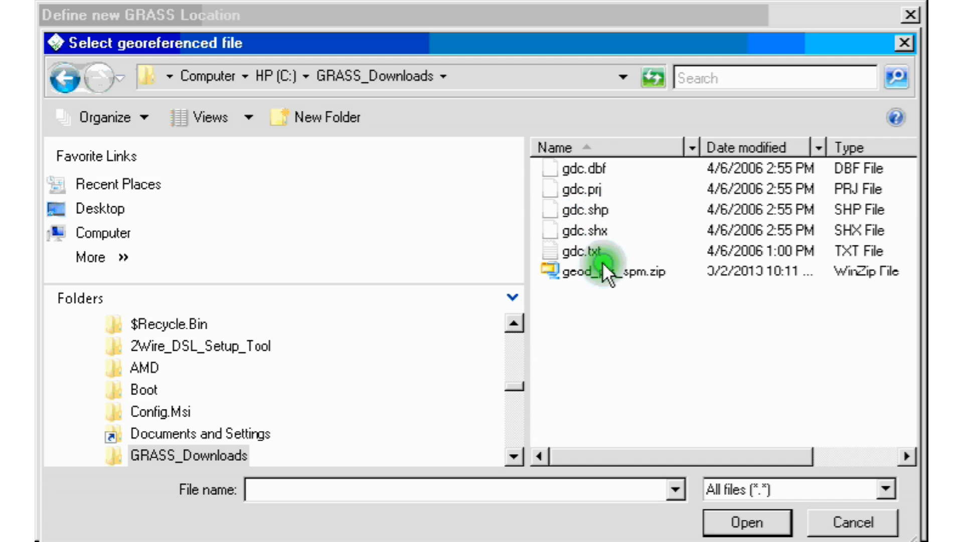
left_click(584, 209)
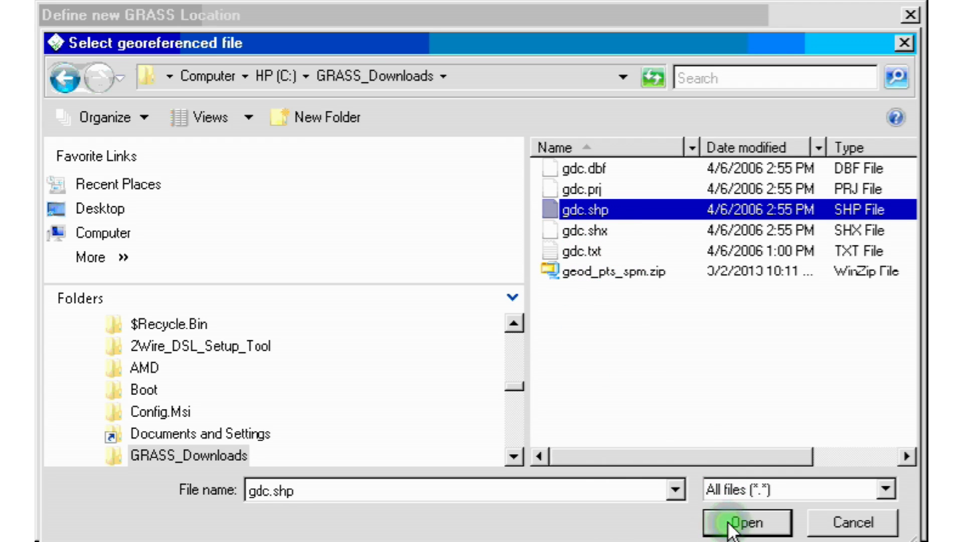
left_click(744, 536)
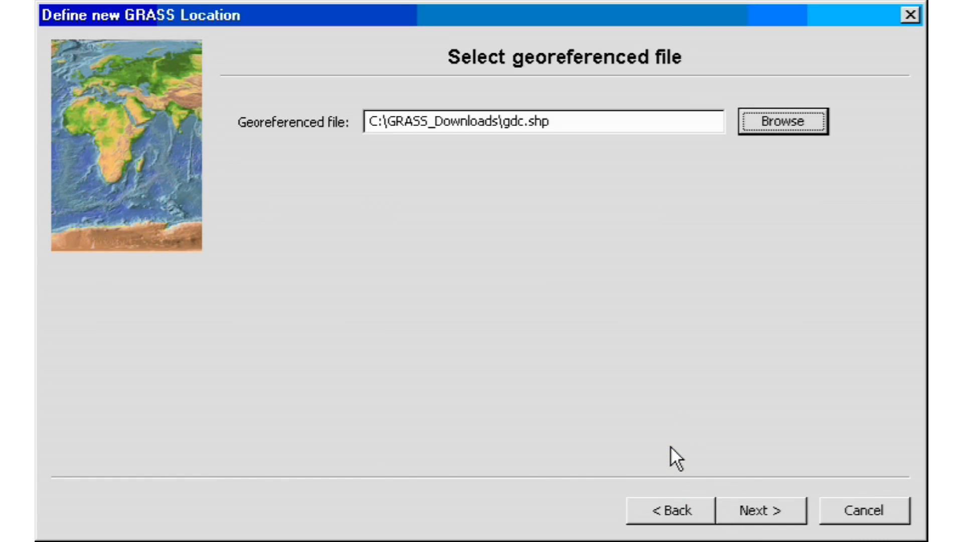
Reach and review the summary for Tutorial8Location with projection matching gdc.shp
left_click(625, 310)
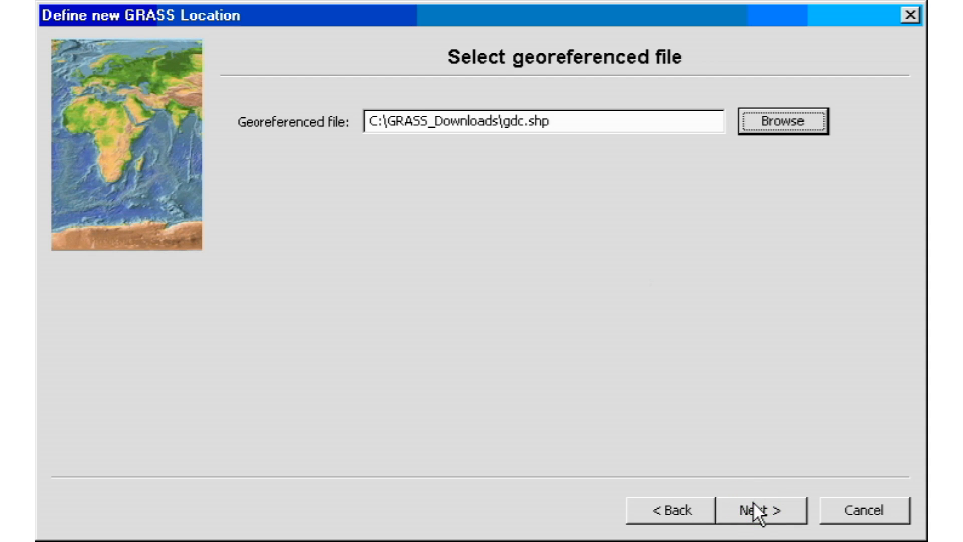
left_click(760, 510)
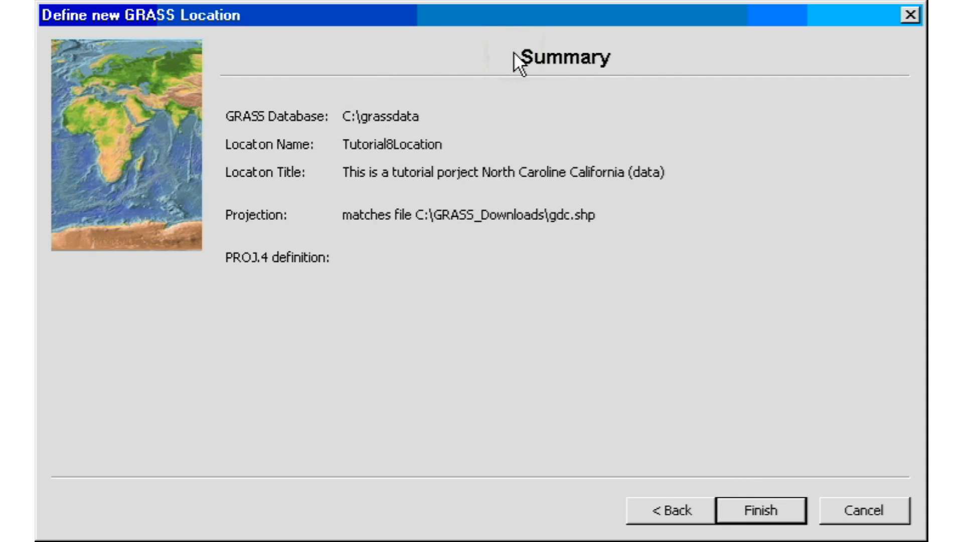
left_click(309, 224)
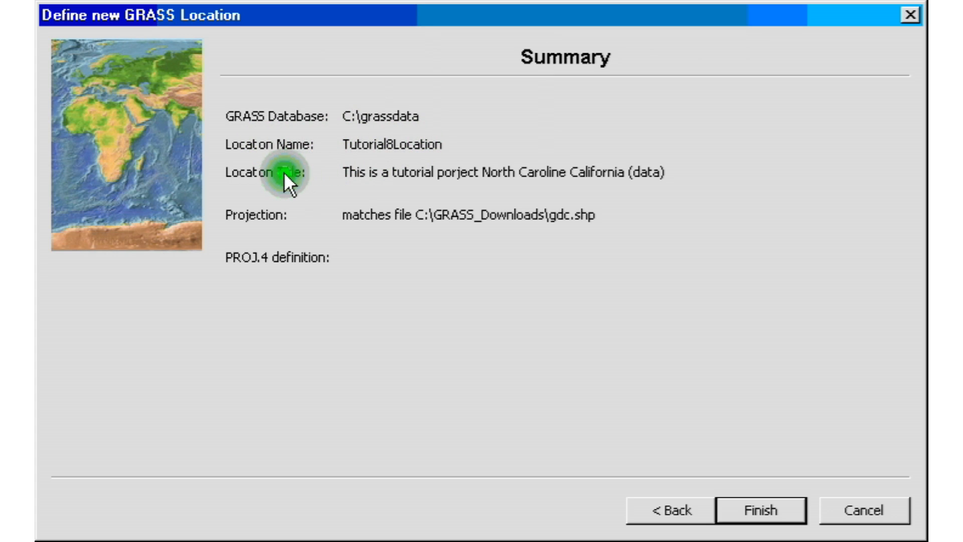
mouse_move(210, 215)
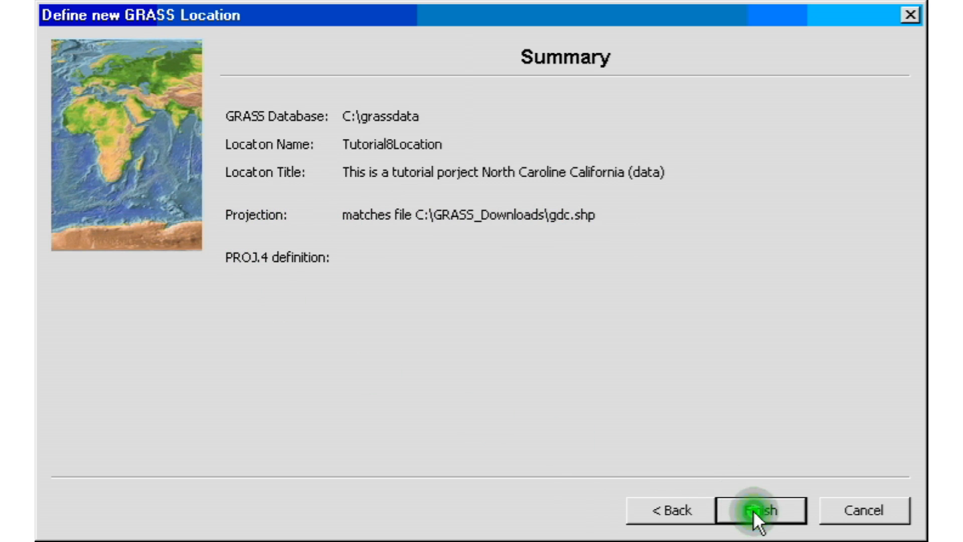
left_click(755, 510)
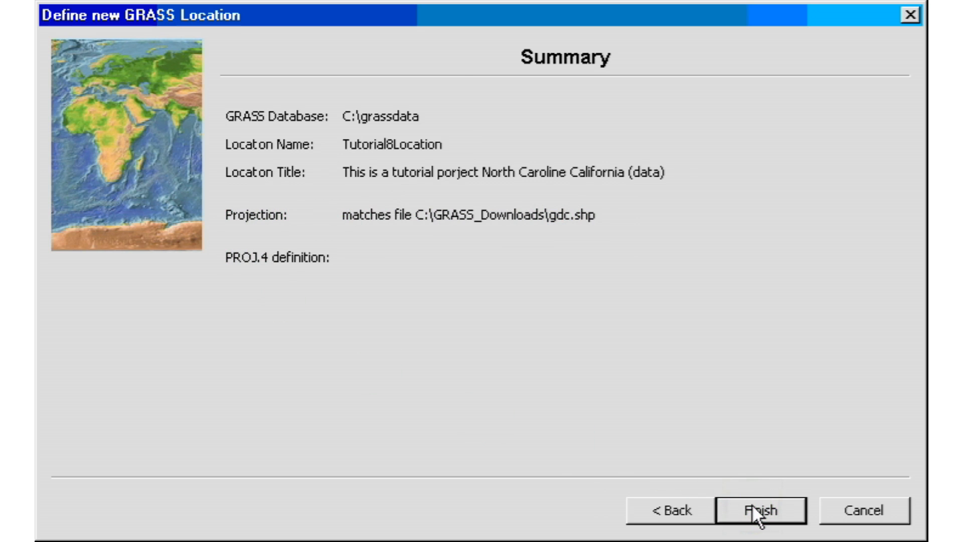
Finish creating Tutorial8Location and agree to set its default region now
left_click(758, 509)
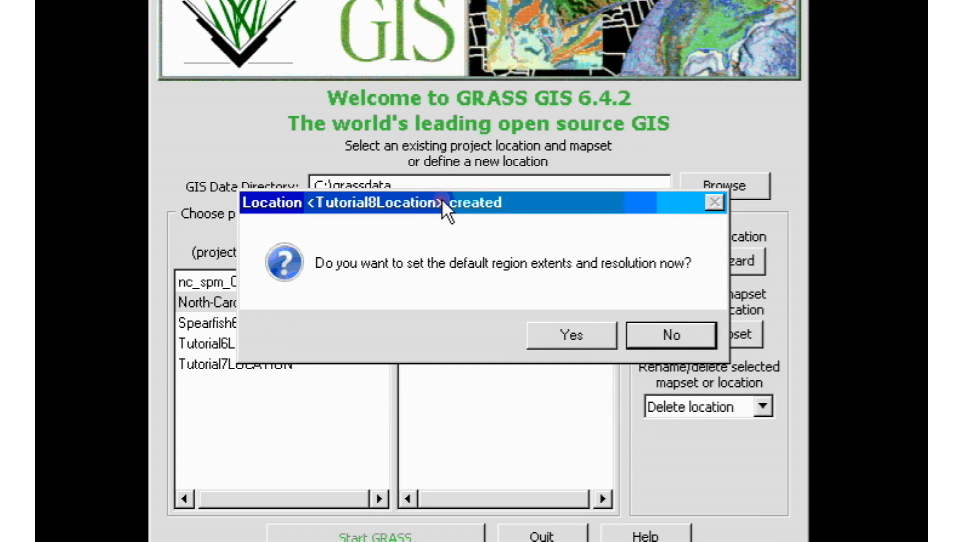
mouse_move(467, 229)
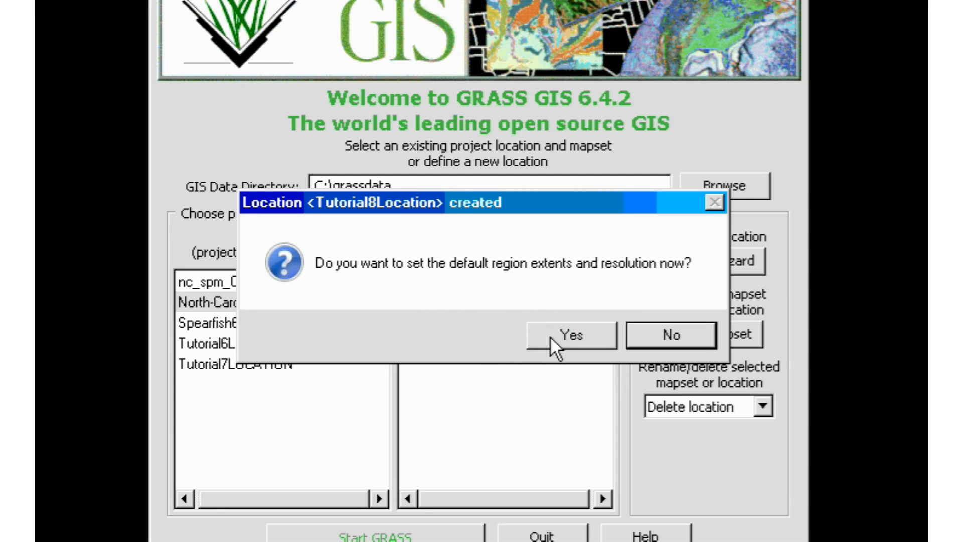
left_click(556, 335)
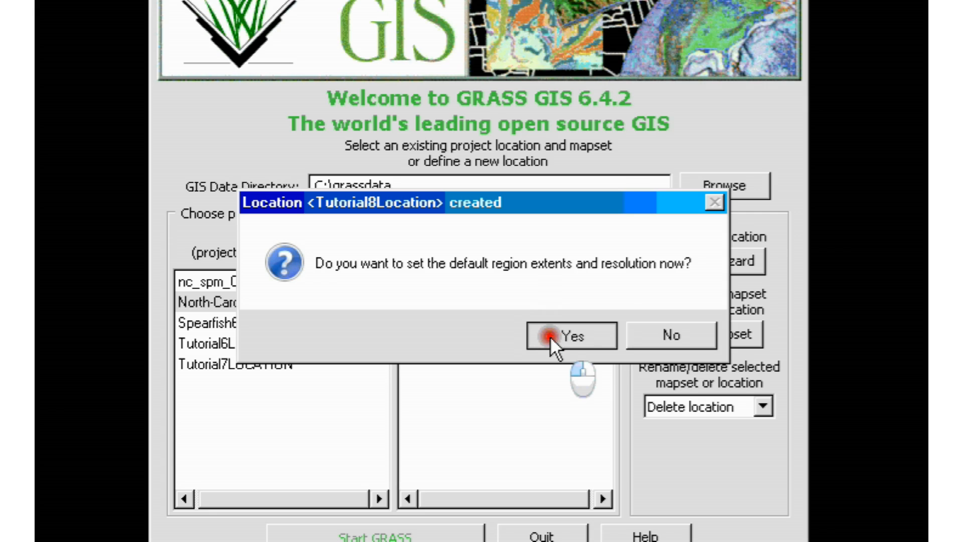
Accept the default region extents and resolution and return to the welcome screen
left_click(547, 335)
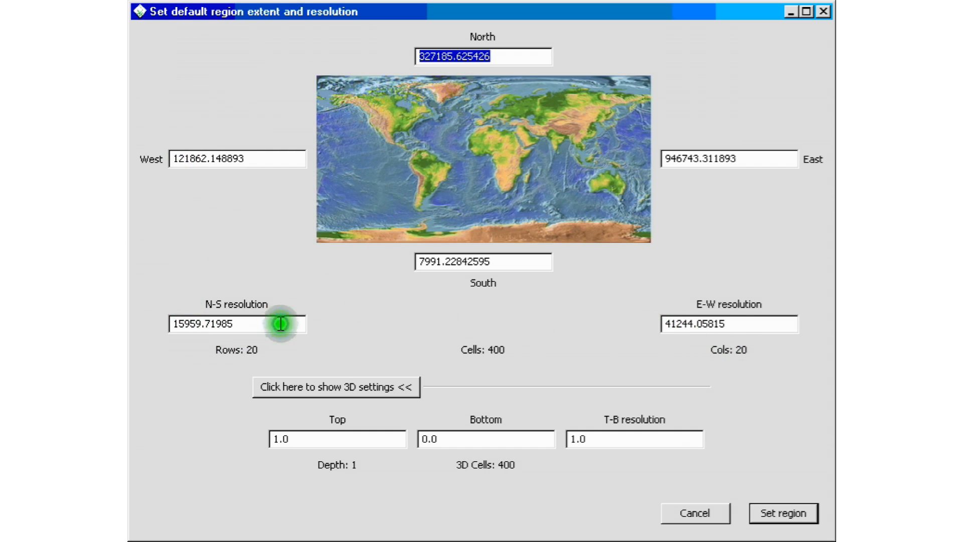
mouse_move(496, 114)
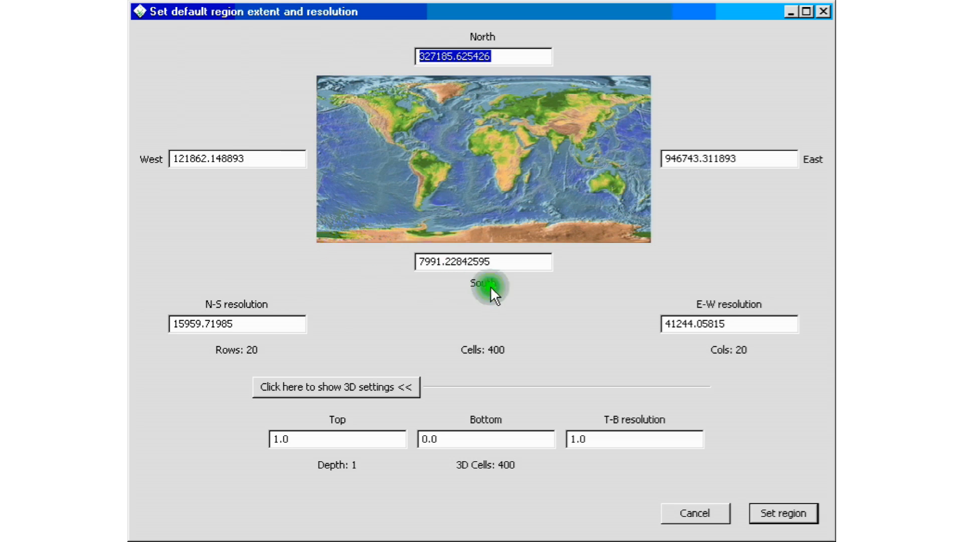
left_click(783, 514)
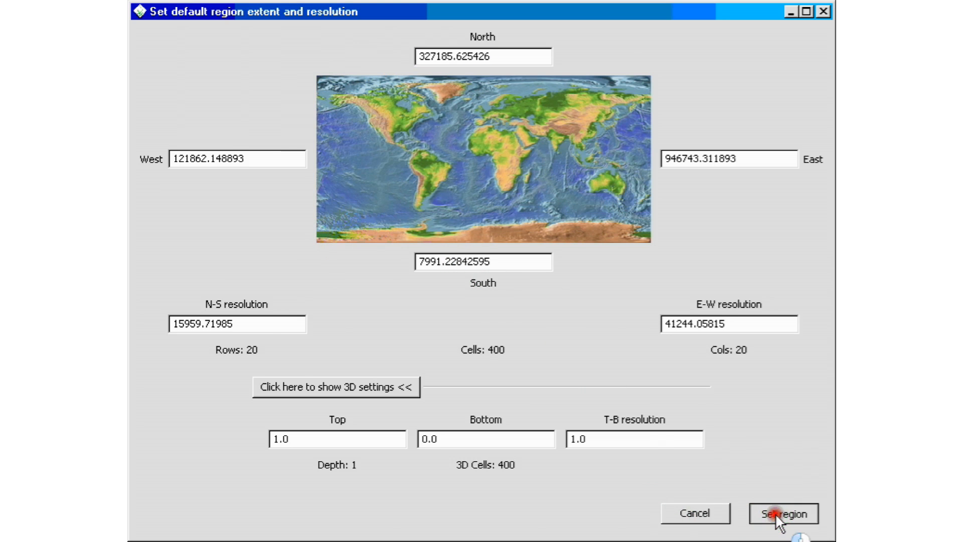
left_click(782, 528)
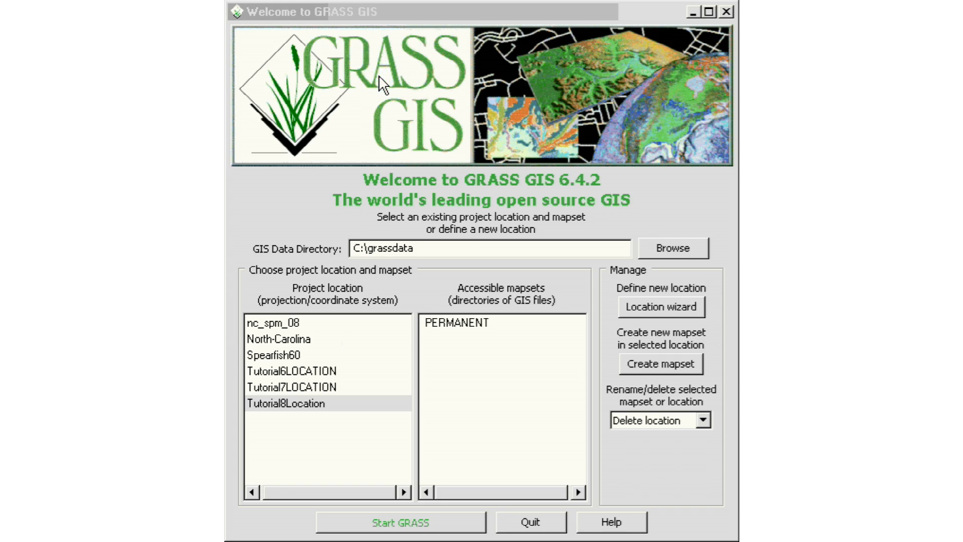
left_click(273, 403)
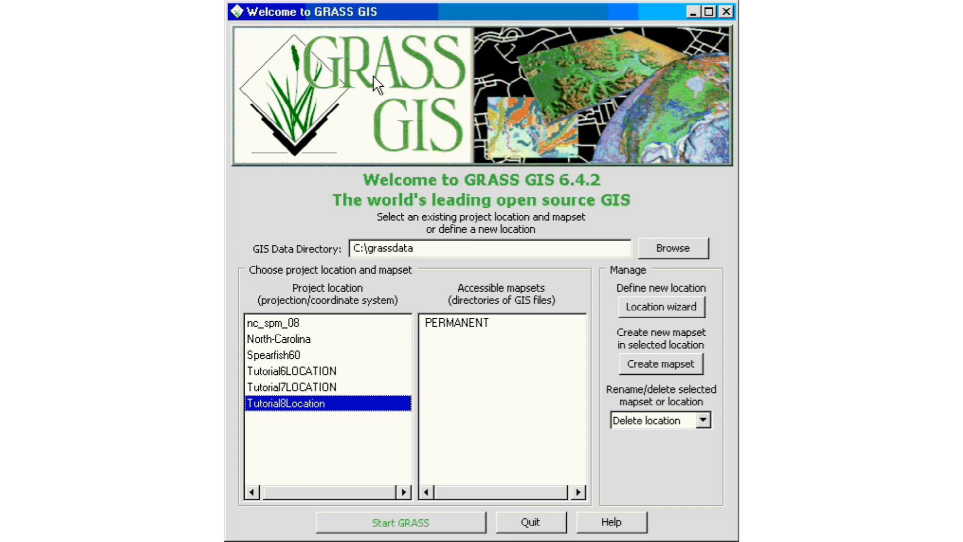
left_click(277, 403)
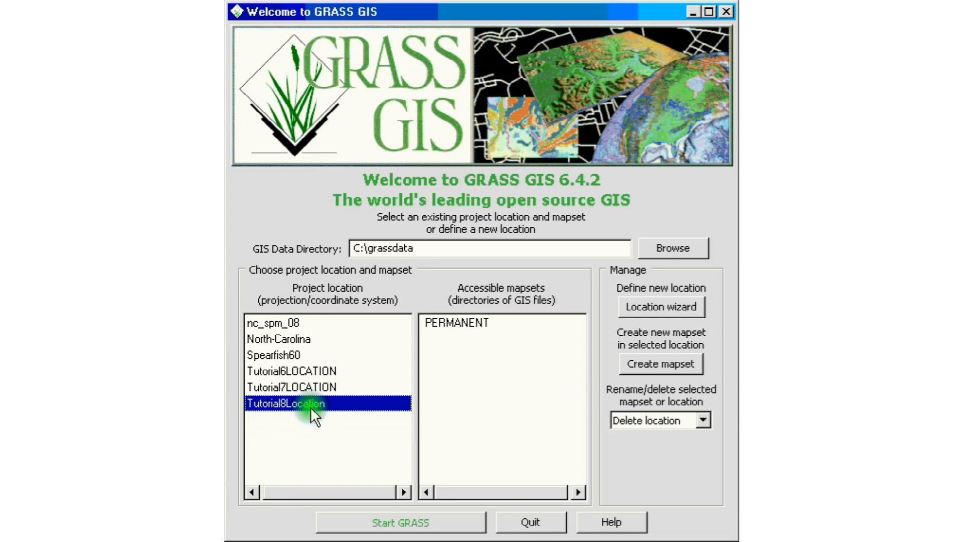
left_click(452, 340)
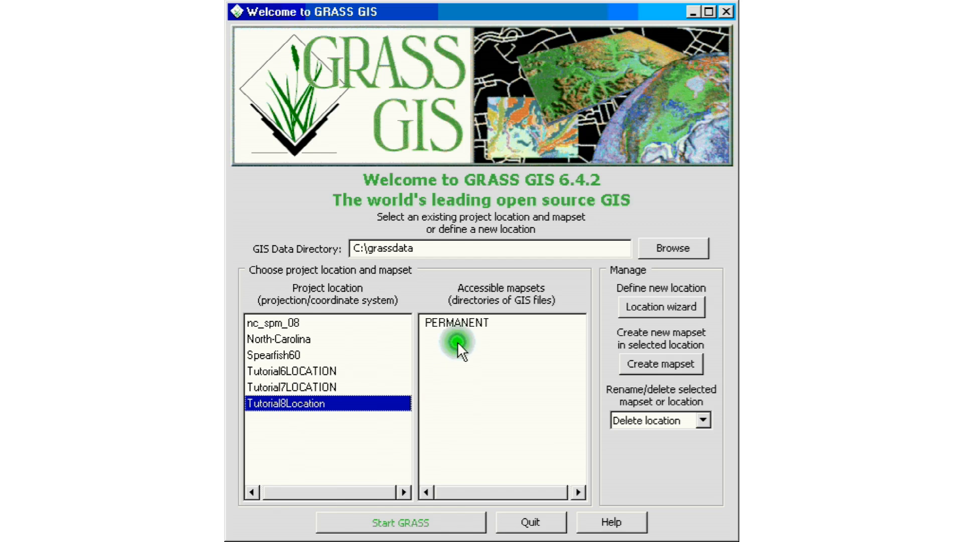
mouse_move(520, 345)
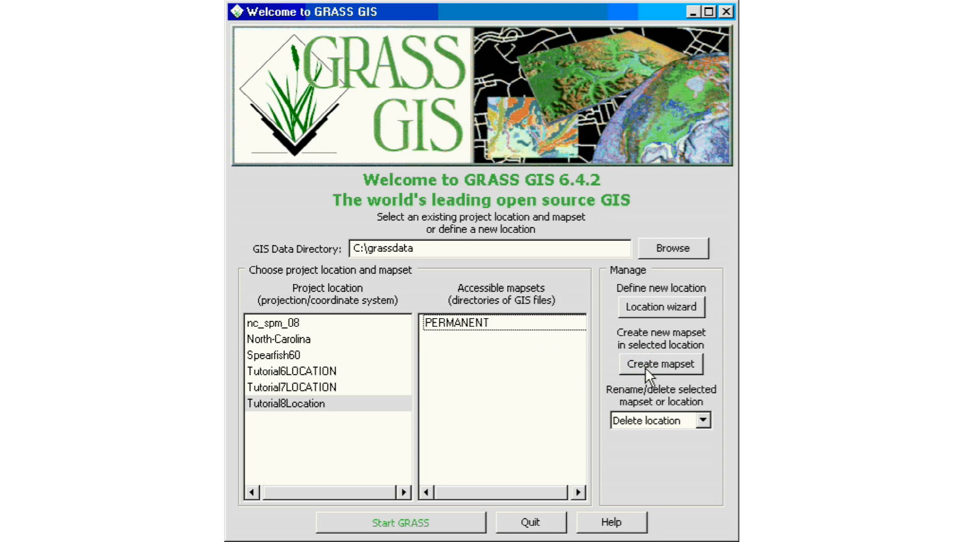
mouse_move(655, 377)
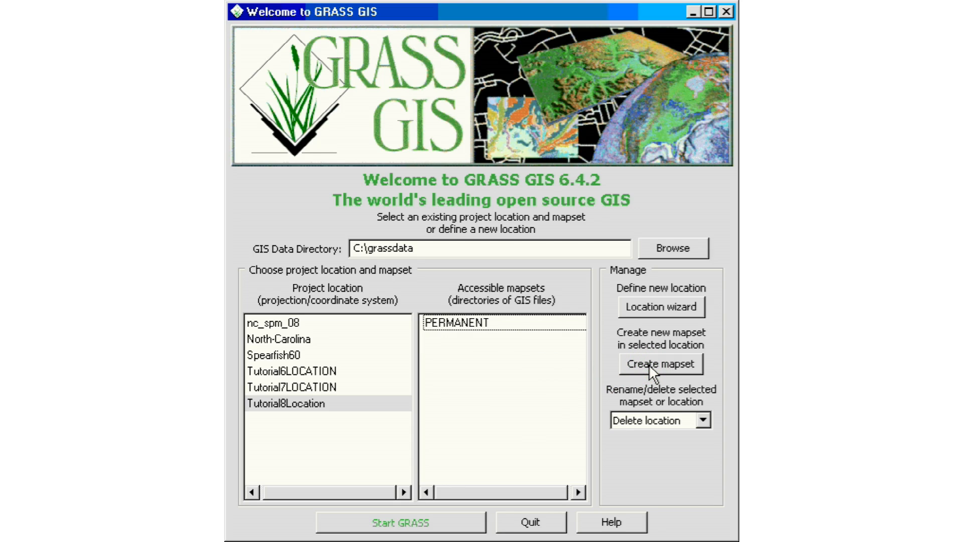
Create the mapset USER1MASETTutorial8 in Tutorial8Location
left_click(660, 364)
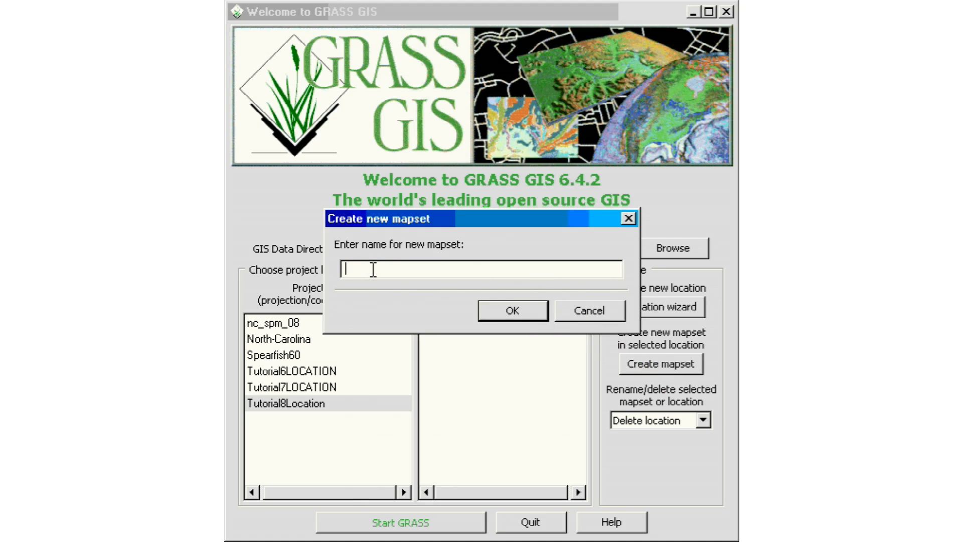
type("USER1")
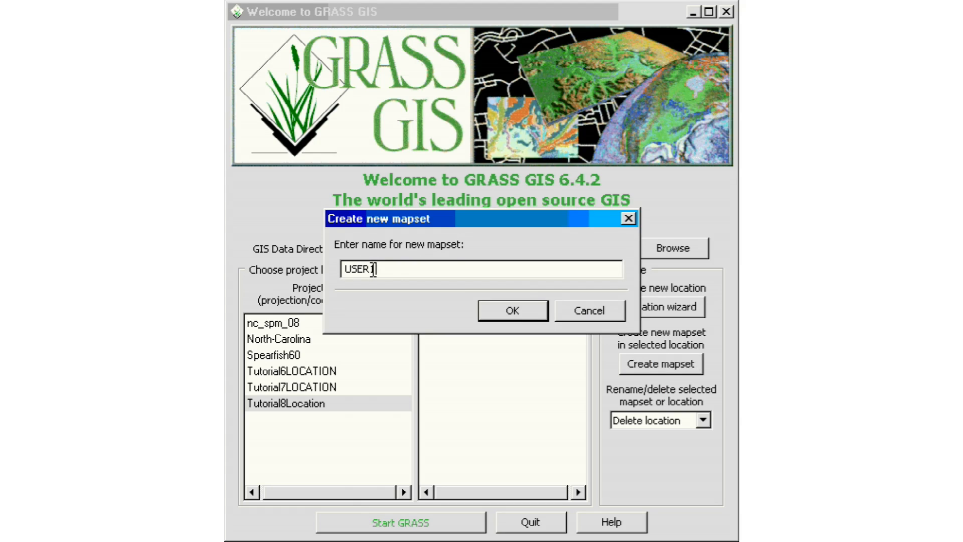
type("MAP")
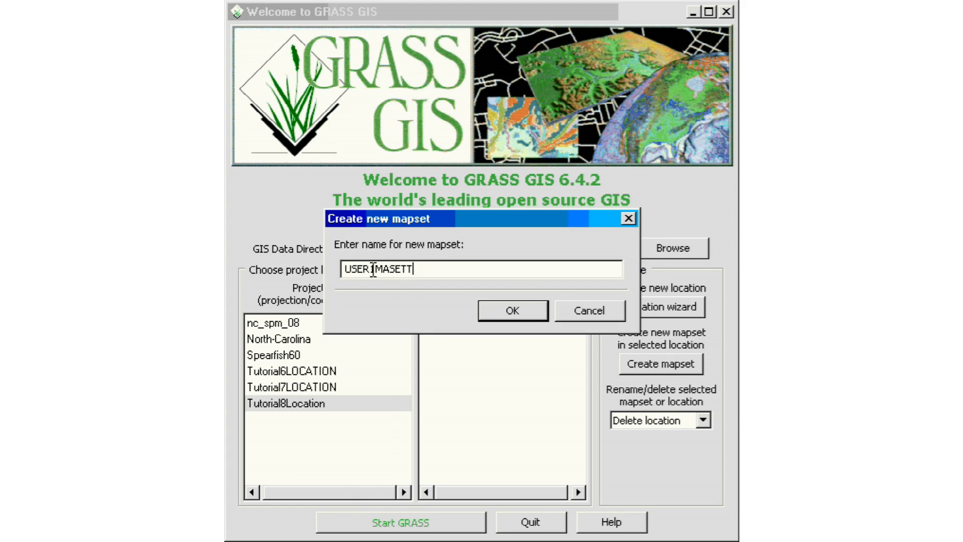
left_click(512, 310)
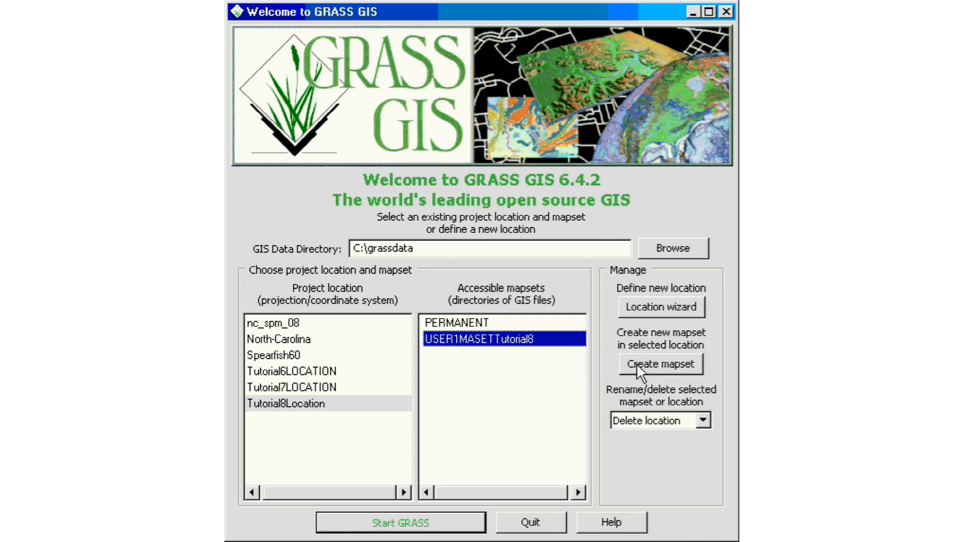
Create the mapsets user2 and user3
left_click(660, 364)
type("user2")
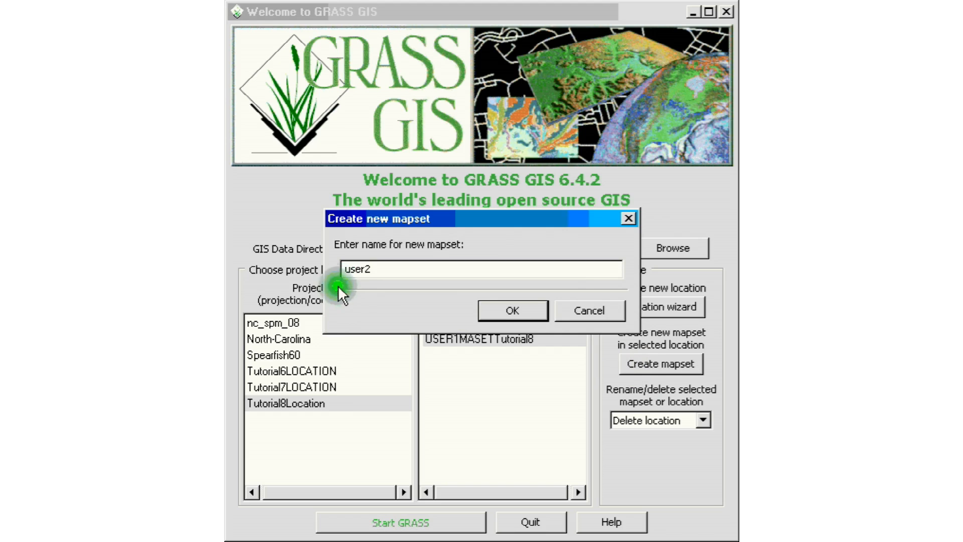
left_click(512, 310)
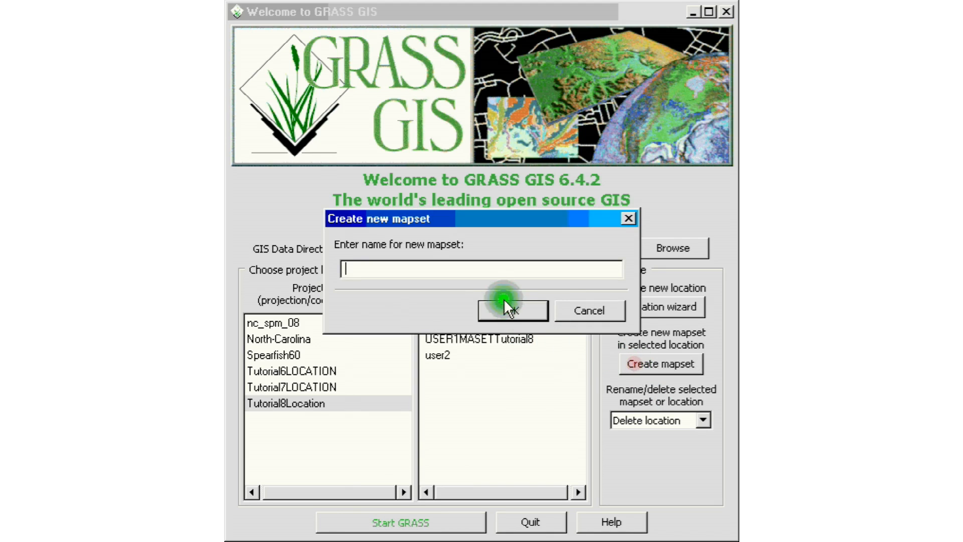
type("user3")
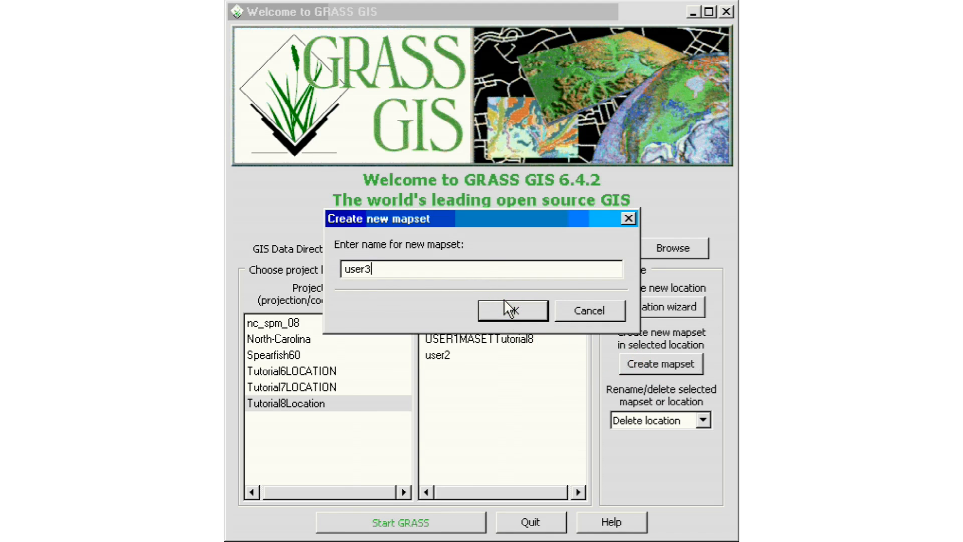
left_click(511, 310)
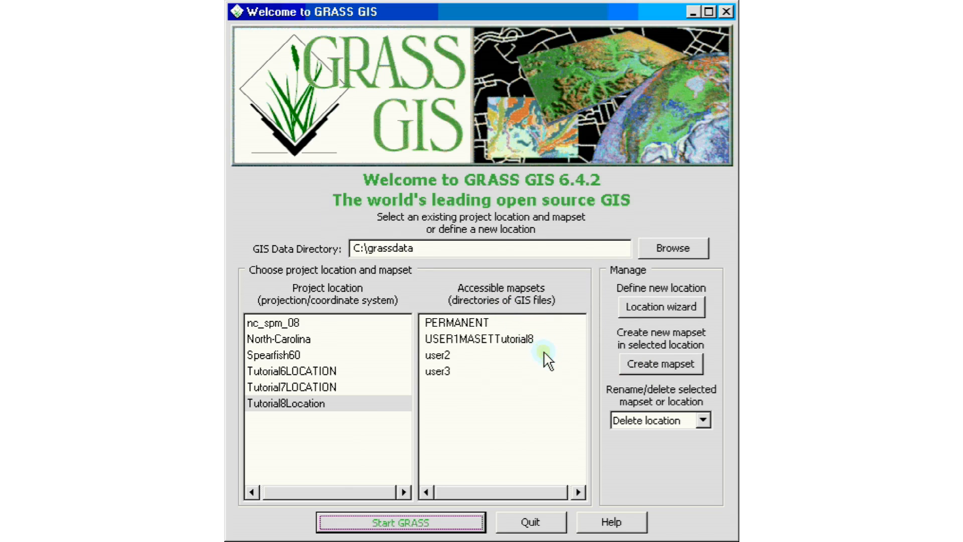
mouse_move(421, 98)
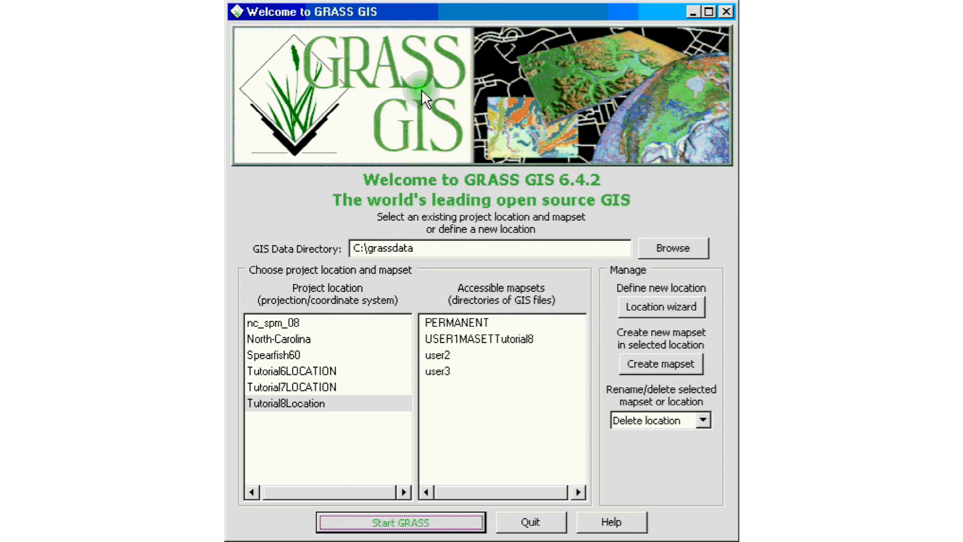